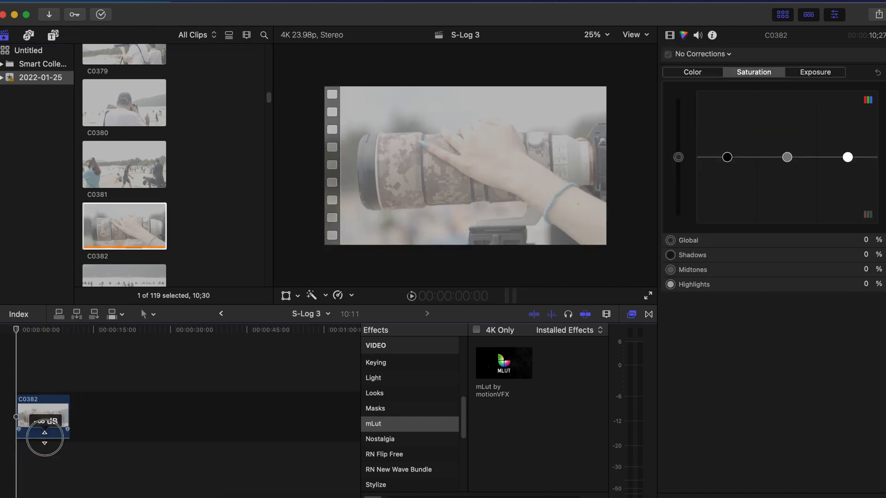
Step: Select the C0382 clip, then switch to the Chrome browser's LUT article
click(8, 375)
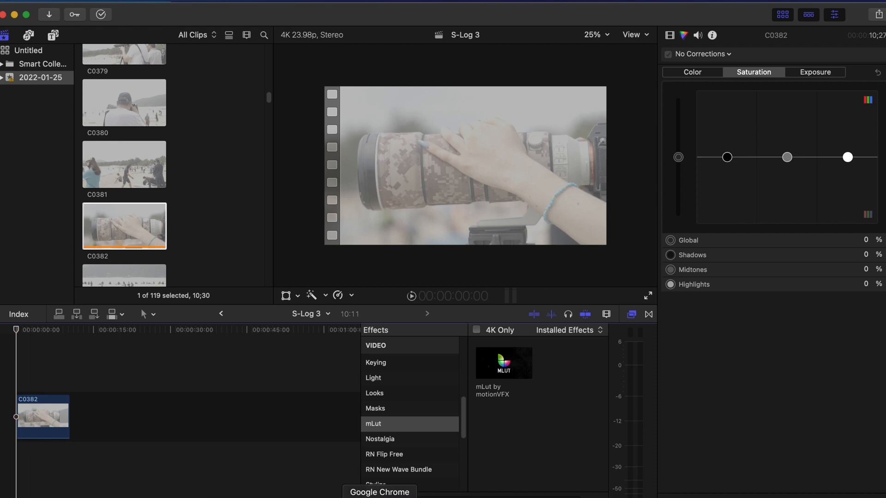
click(379, 492)
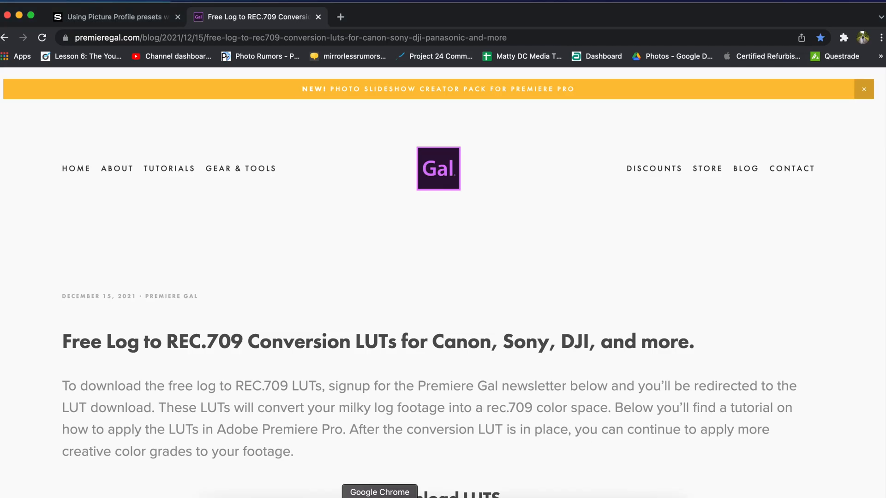
Step: Review Sony's S-Log3 picture profile guide, then scroll the Premiere Gal LUT page to Download LUTs
click(113, 16)
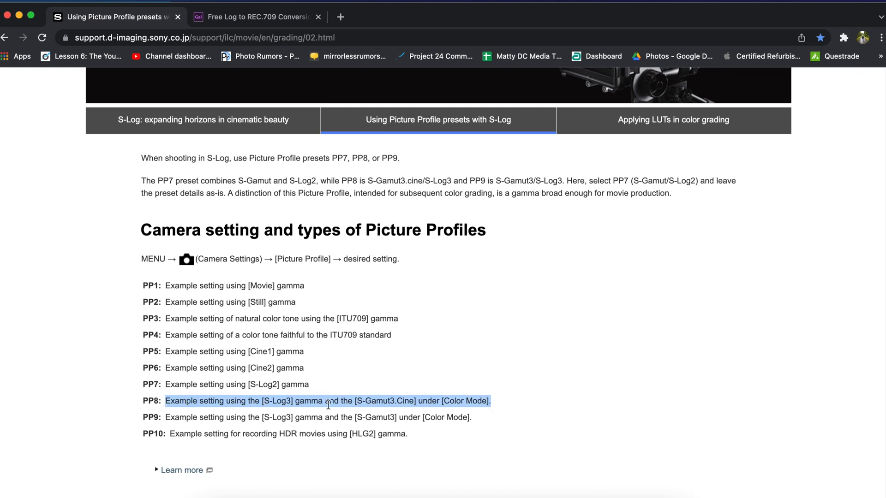
mouse_move(290, 401)
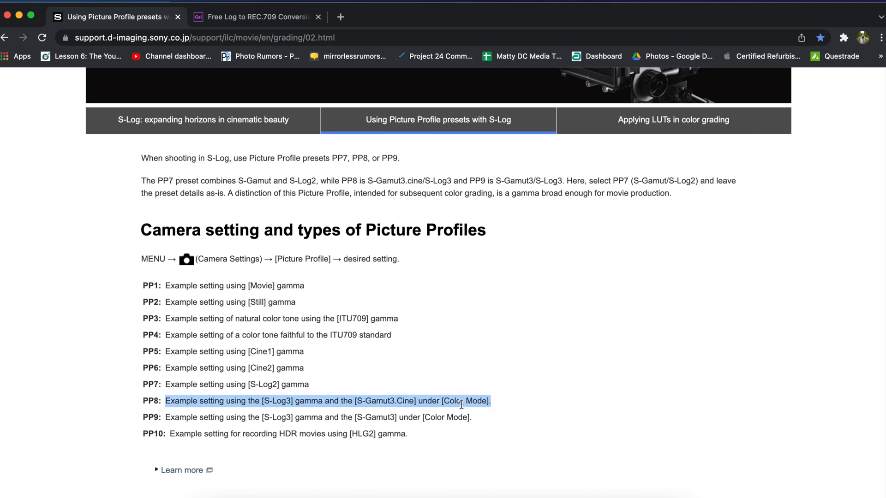
mouse_move(325, 48)
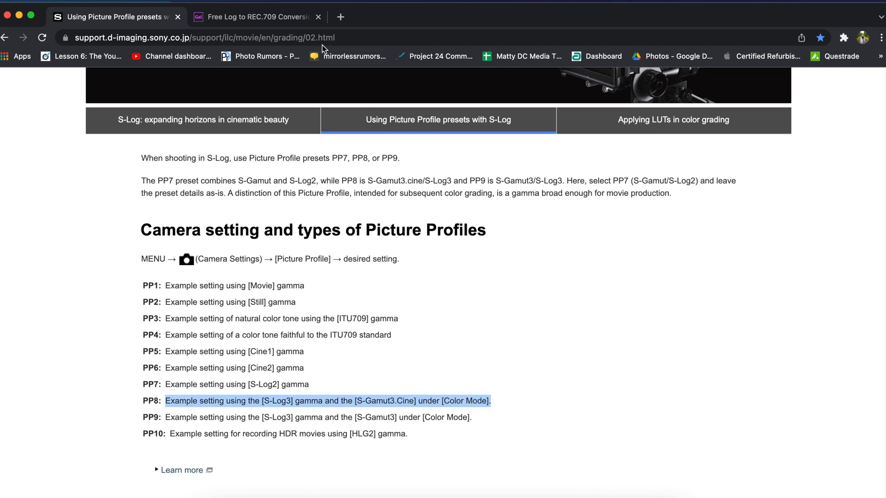
click(256, 17)
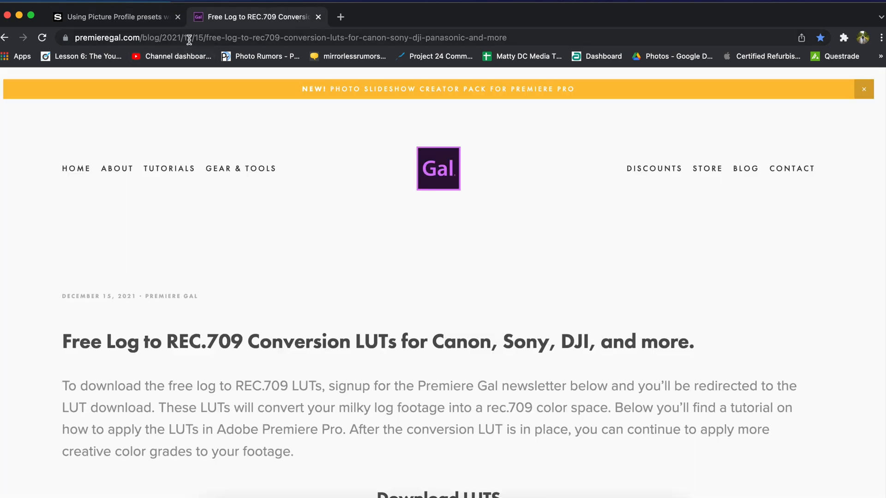
mouse_move(246, 313)
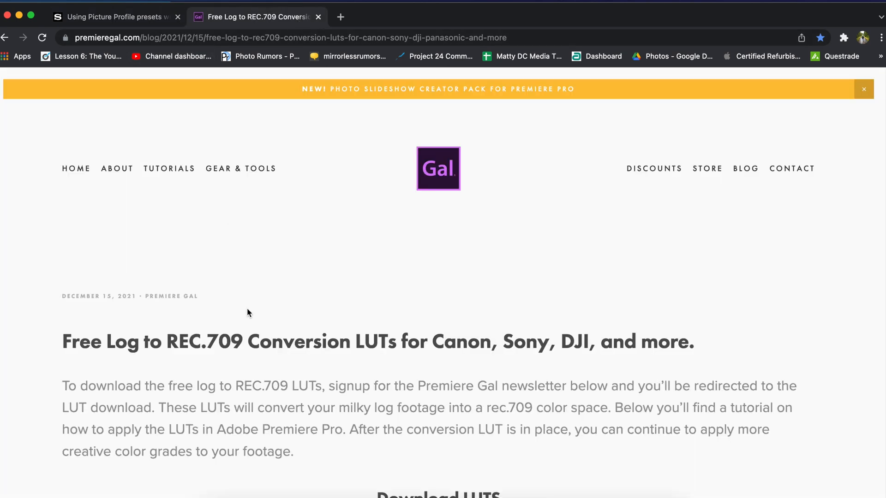
scroll(down, 3)
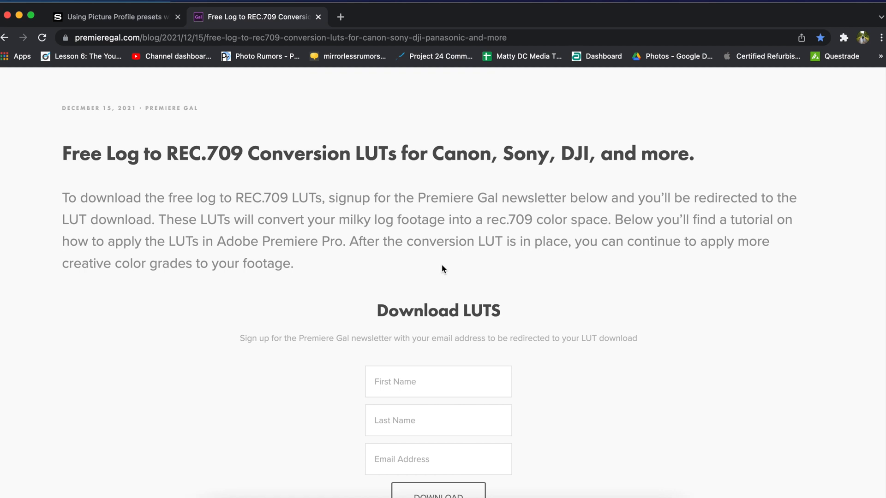
mouse_move(446, 406)
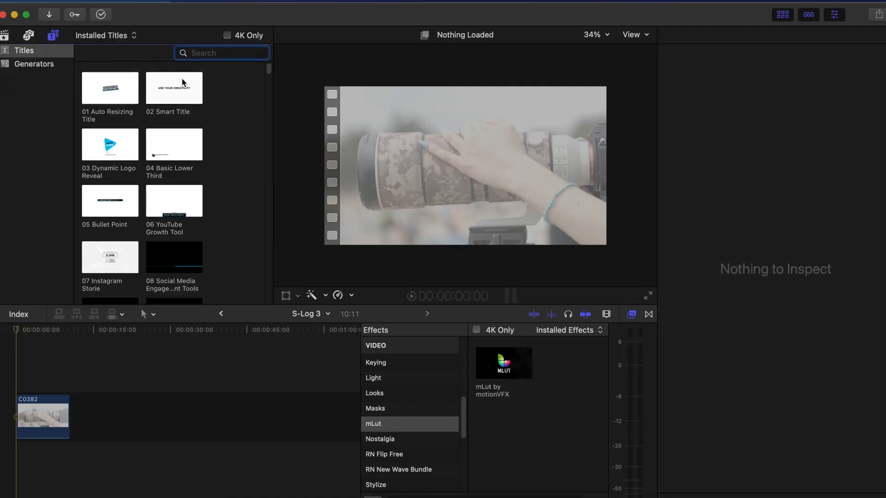
Step: Search Titles for 'adju' and select the Adjustment Layer placed above C0382
text(a)
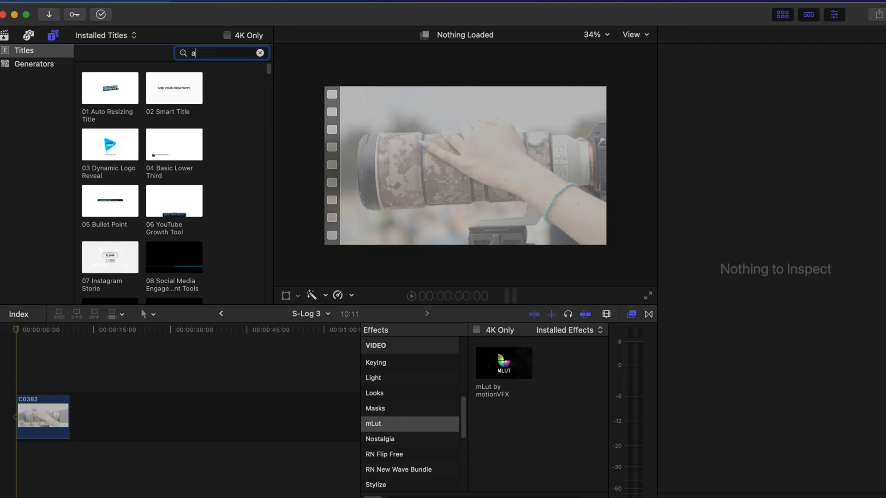
text(adju)
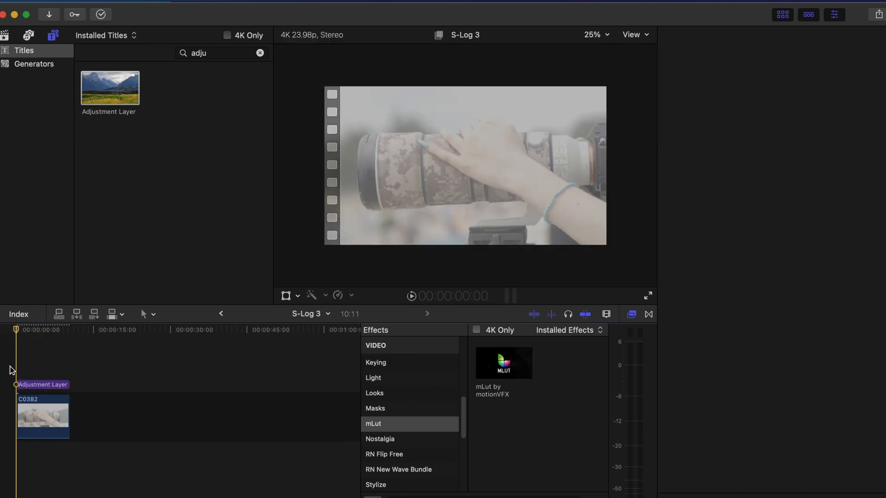
click(43, 385)
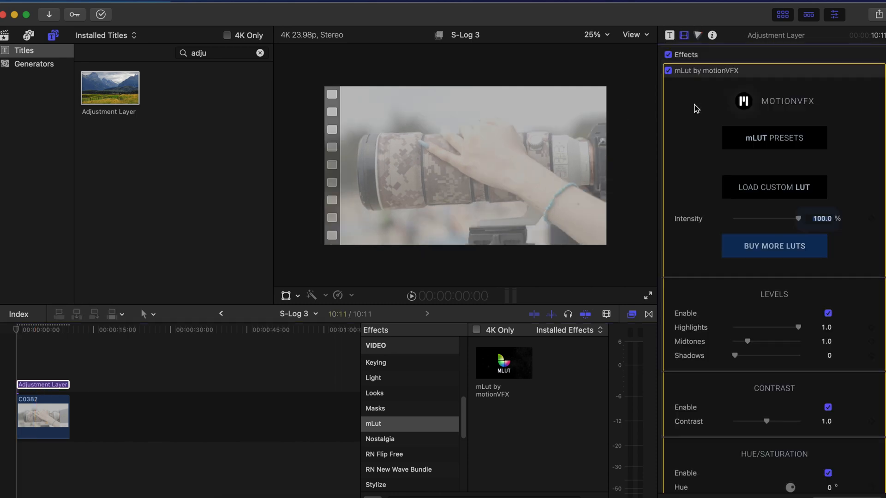
Step: Browse for a custom LUT in Desktop > YouTube Assets > Final Cut > SonyLookProfiles
click(773, 187)
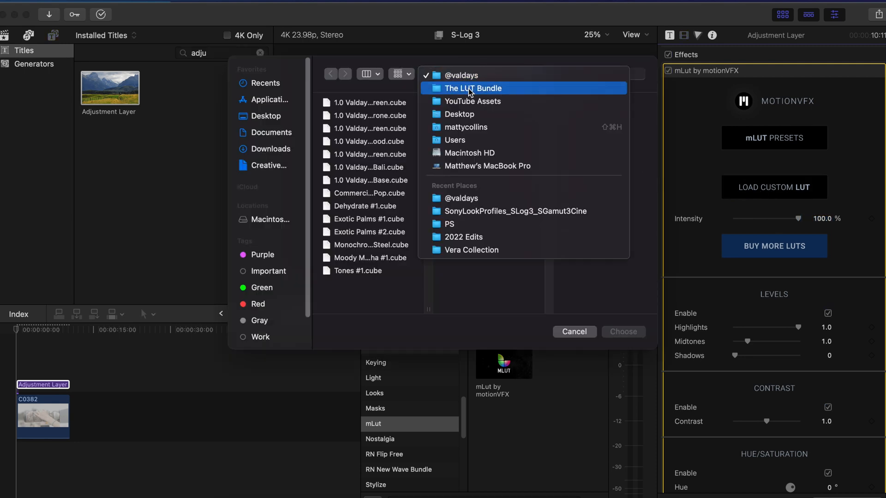
click(471, 101)
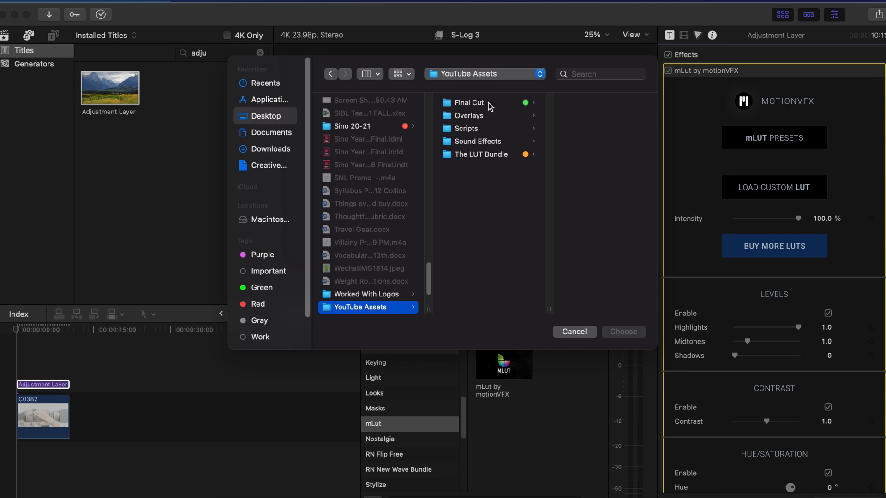
click(467, 102)
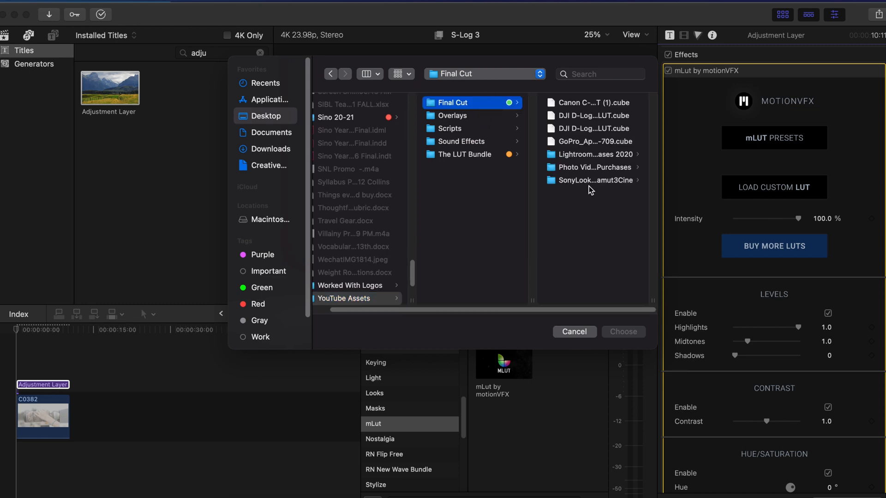
click(592, 180)
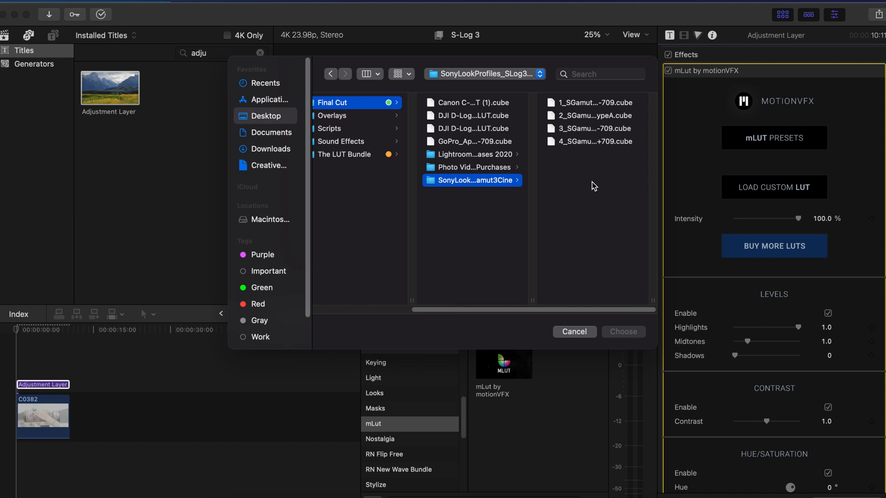
mouse_move(553, 46)
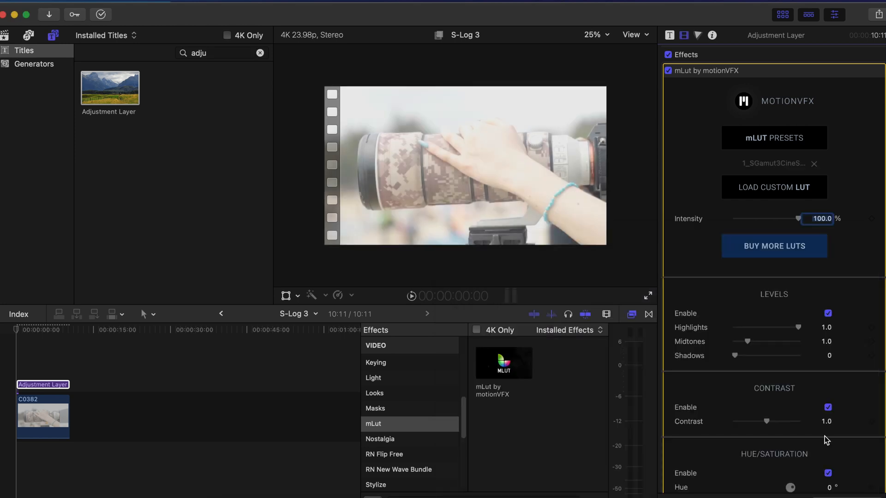
Step: Try the 2_, 3_ and 4_ SGamut3Cine LUTs, keeping 3_SGamut3Cine on the adjustment layer
click(773, 186)
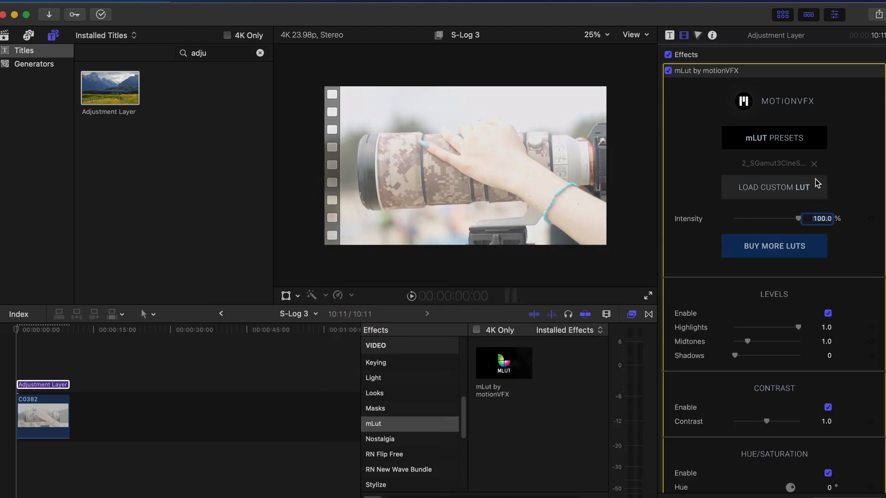
click(773, 186)
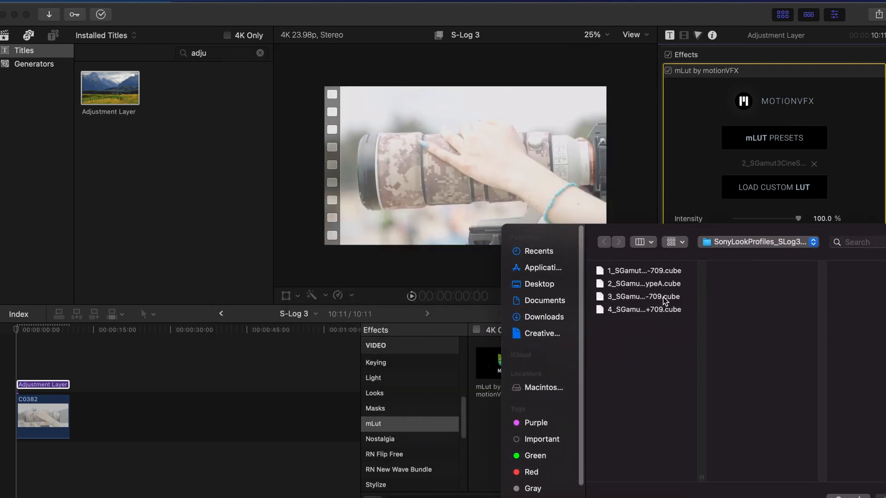
click(643, 297)
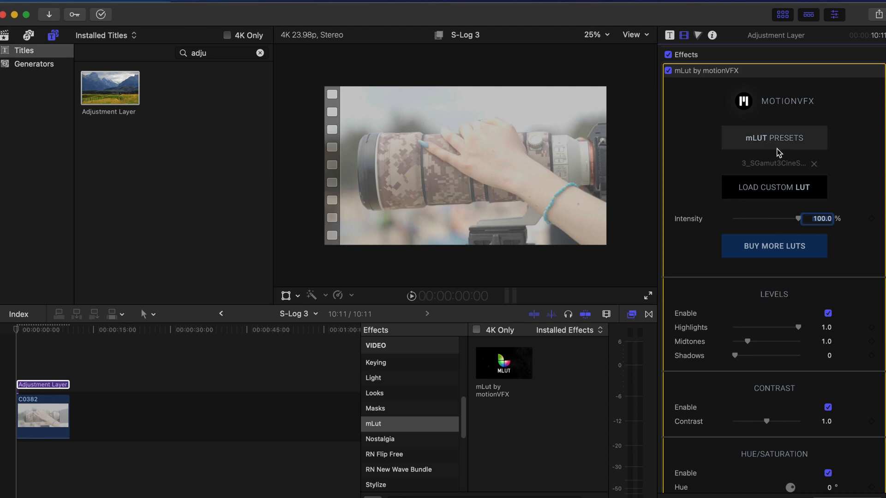
click(773, 186)
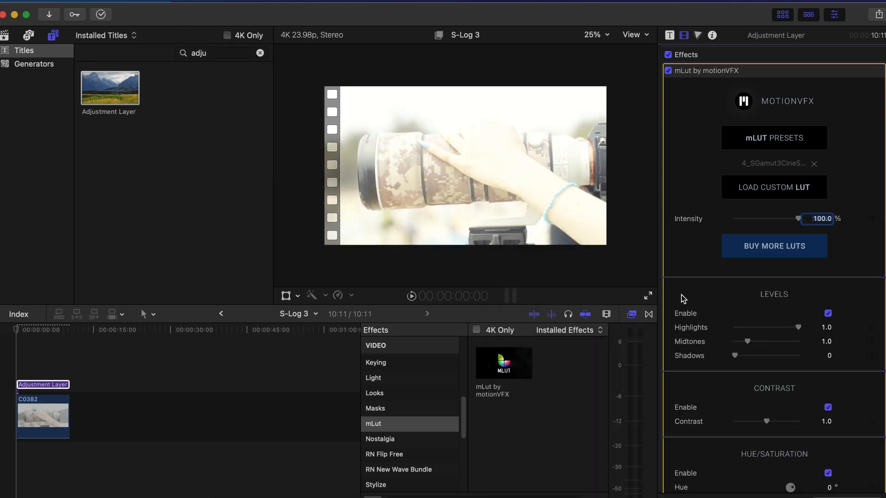
click(773, 187)
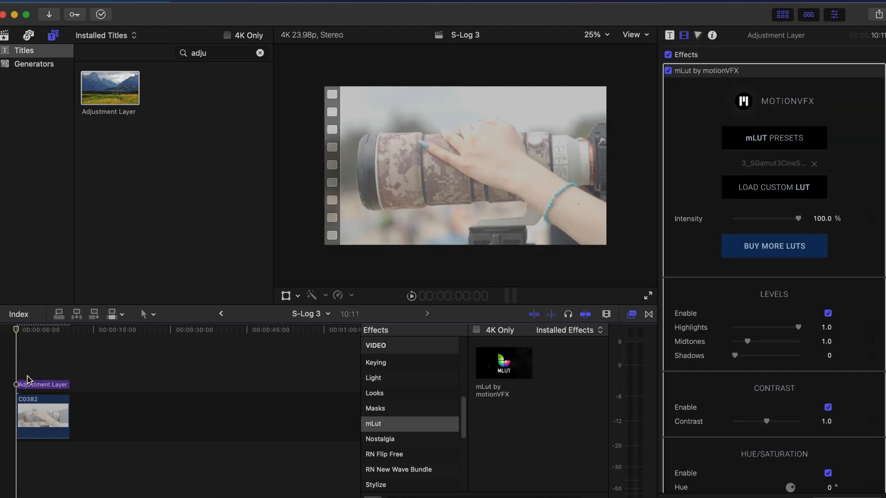
click(42, 384)
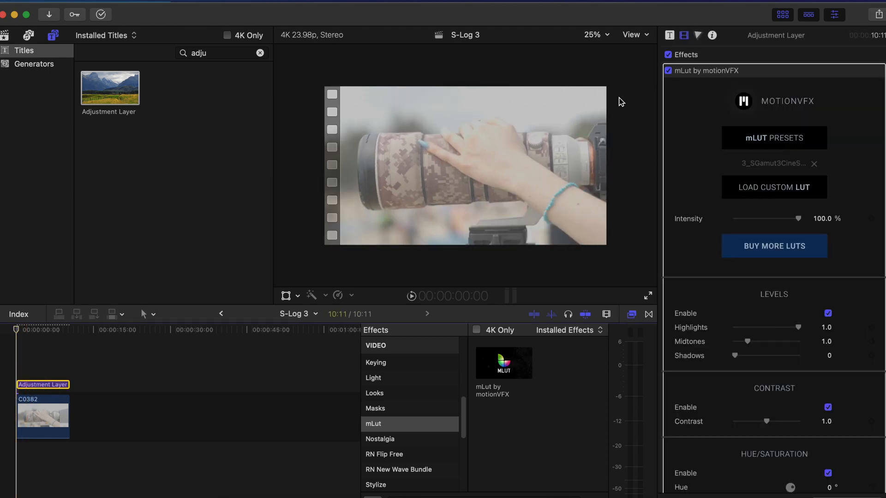
Step: Set Color Board 1 exposure to shadows −37%, midtones −29%, highlights −7%
click(697, 35)
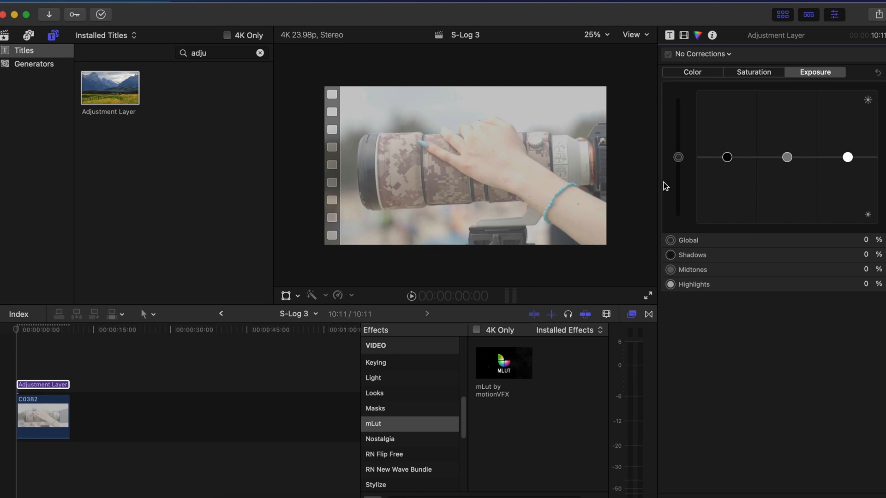
mouse_move(717, 164)
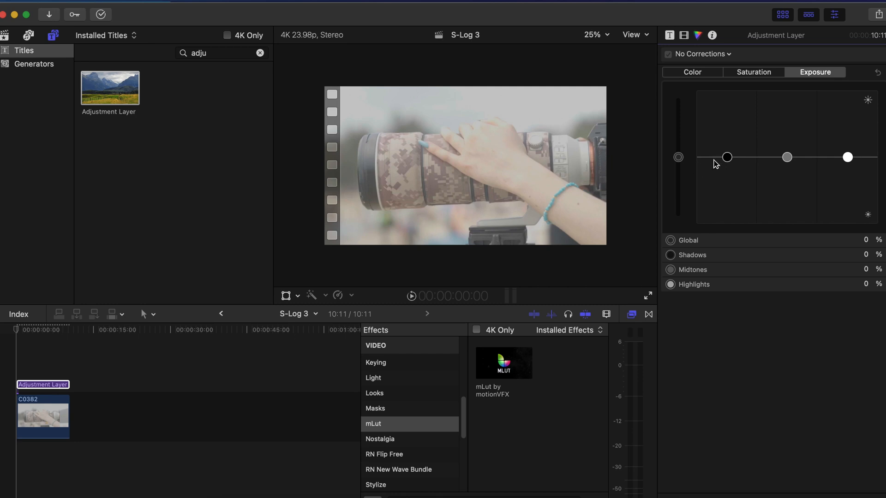
mouse_move(727, 123)
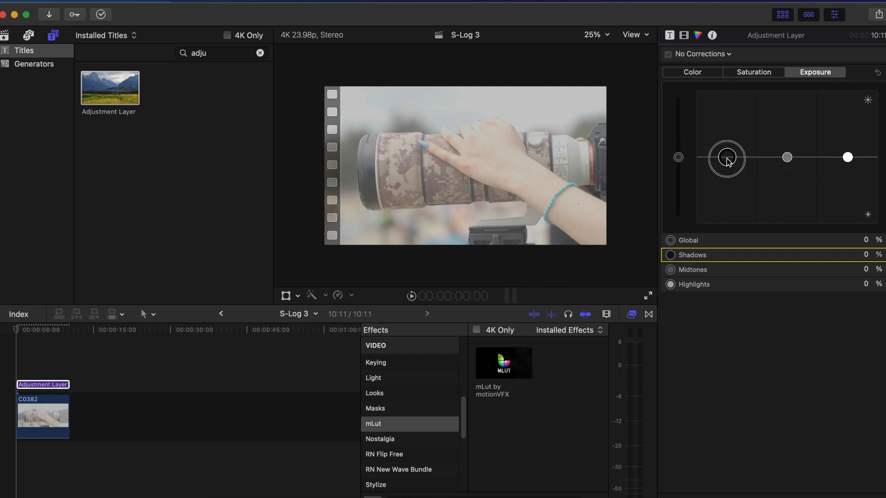
mouse_move(700, 35)
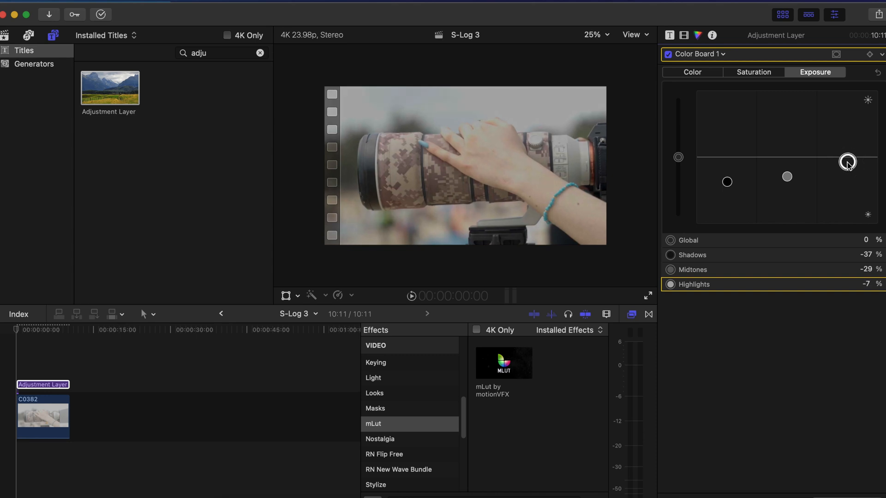
click(699, 53)
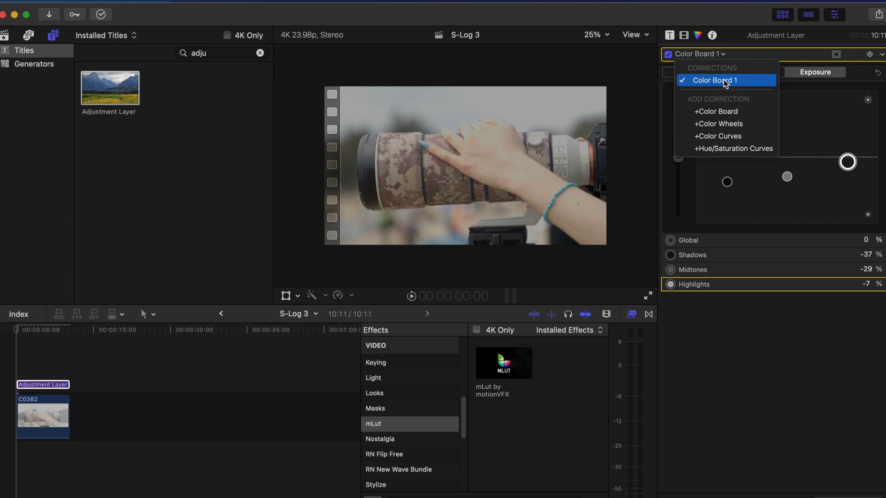
click(716, 80)
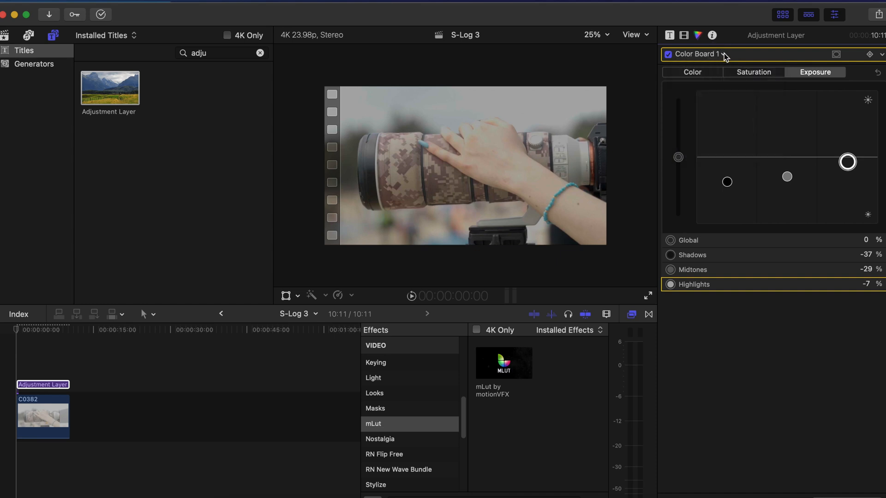
Step: Add +Color Wheels from the adjustment layer's corrections pop-up
click(700, 53)
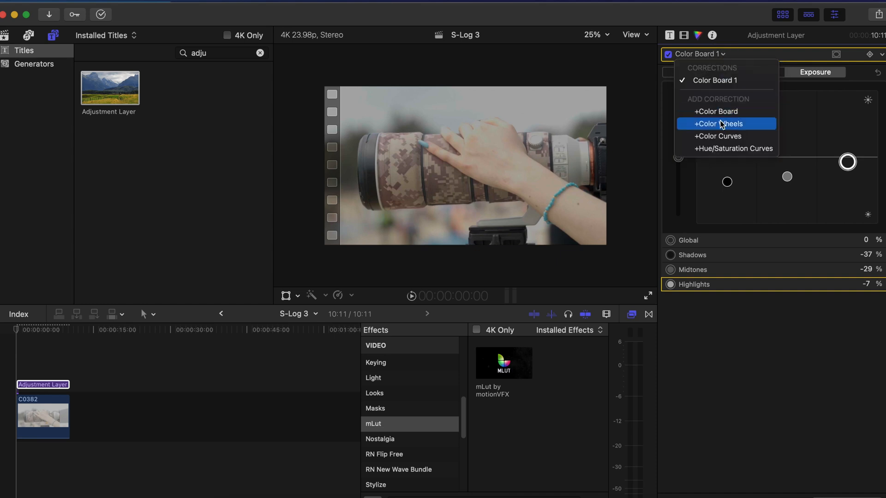
click(719, 124)
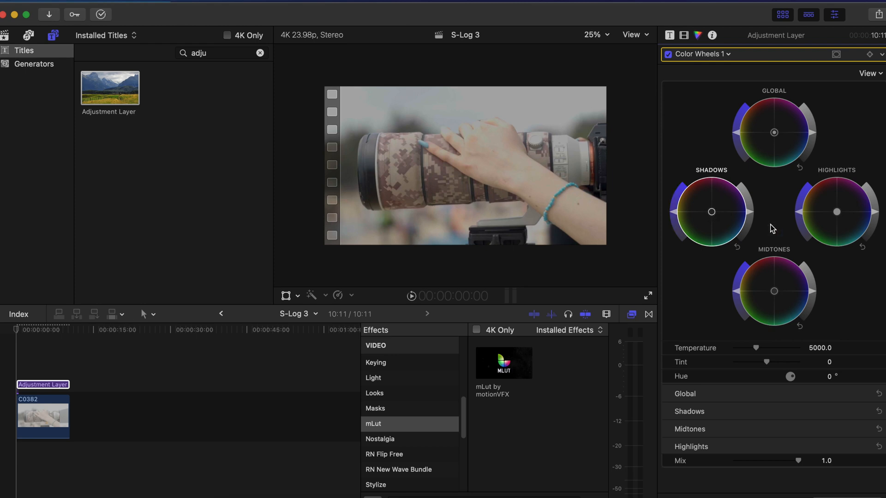
mouse_move(773, 284)
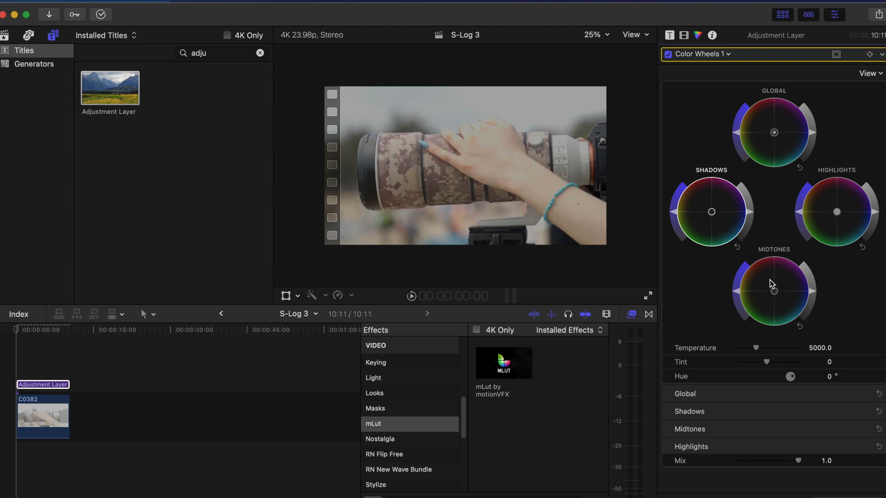
mouse_move(755, 352)
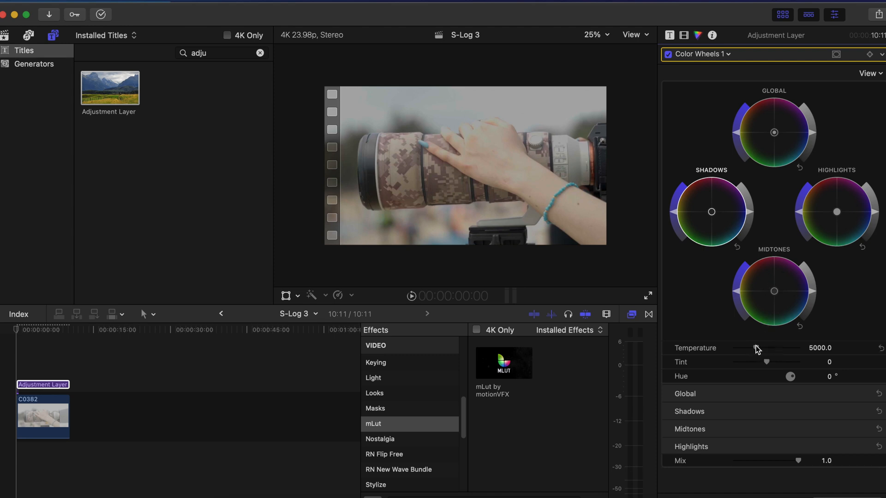
mouse_move(812, 367)
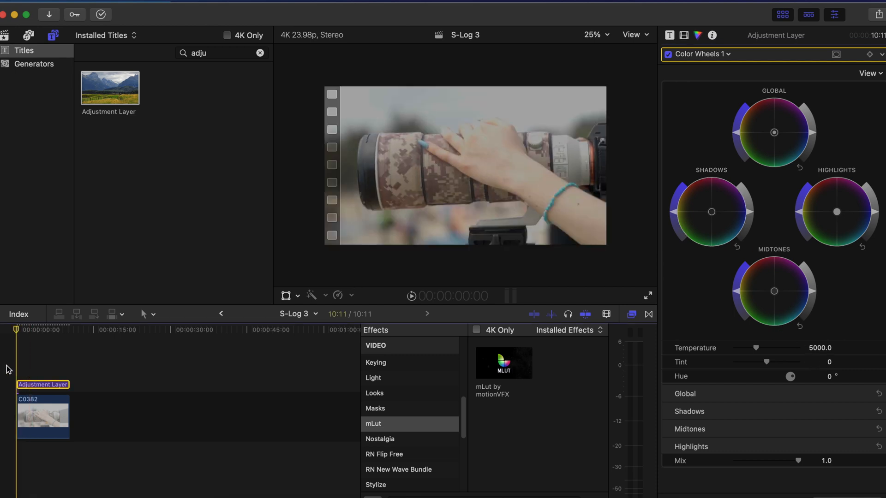
Step: Return to Color Board 1 and connect another Adjustment Layer above the first
click(729, 53)
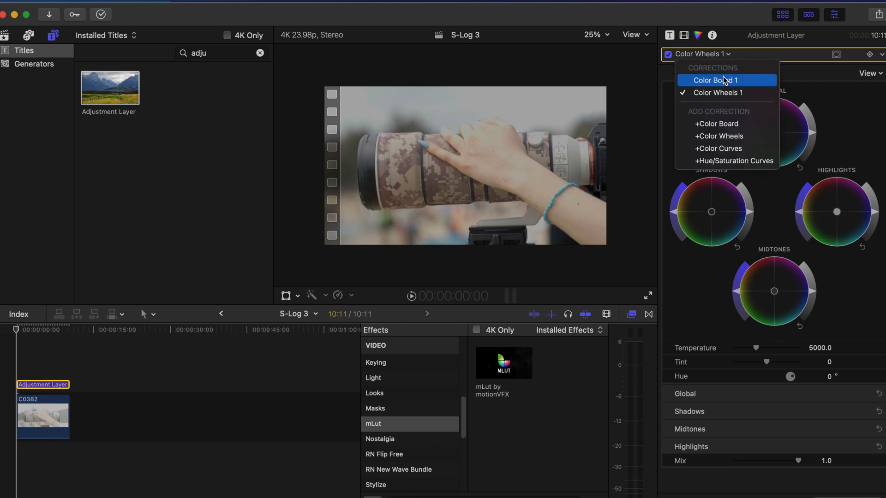
click(715, 80)
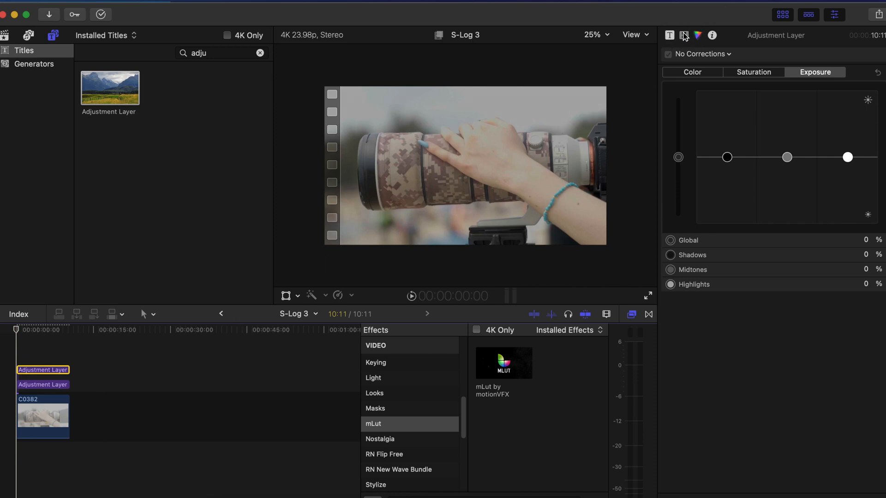
click(773, 187)
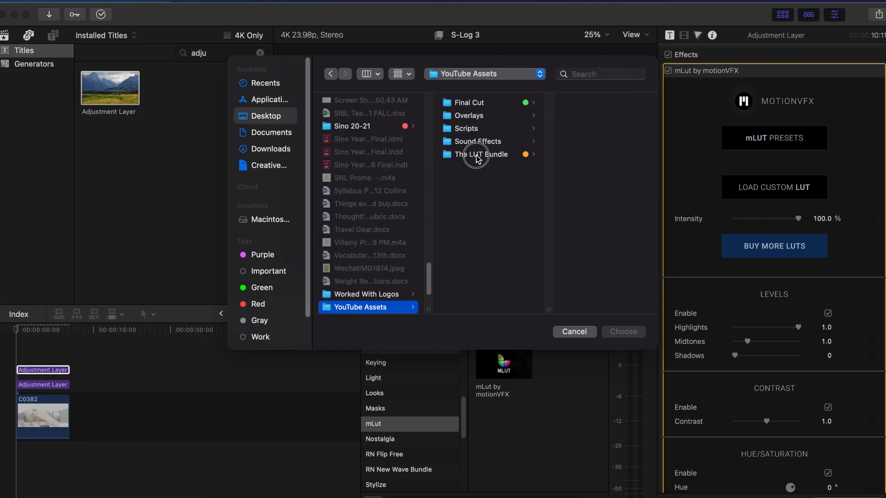
click(481, 154)
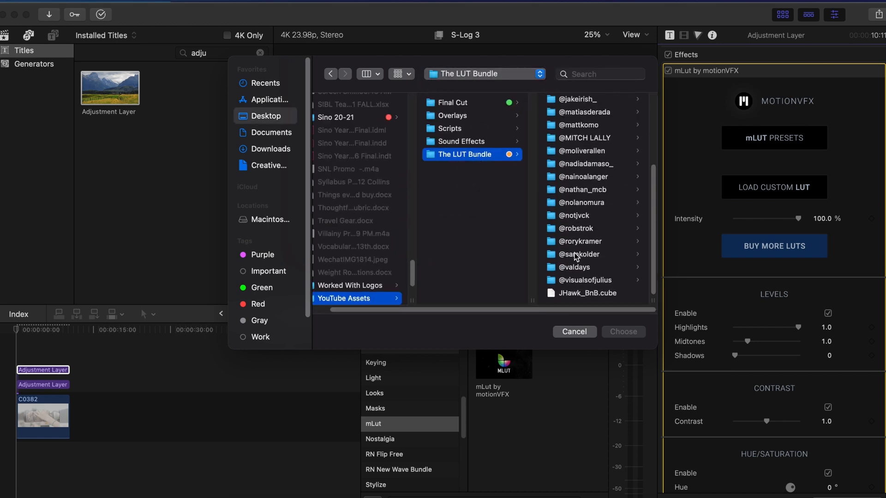
click(575, 267)
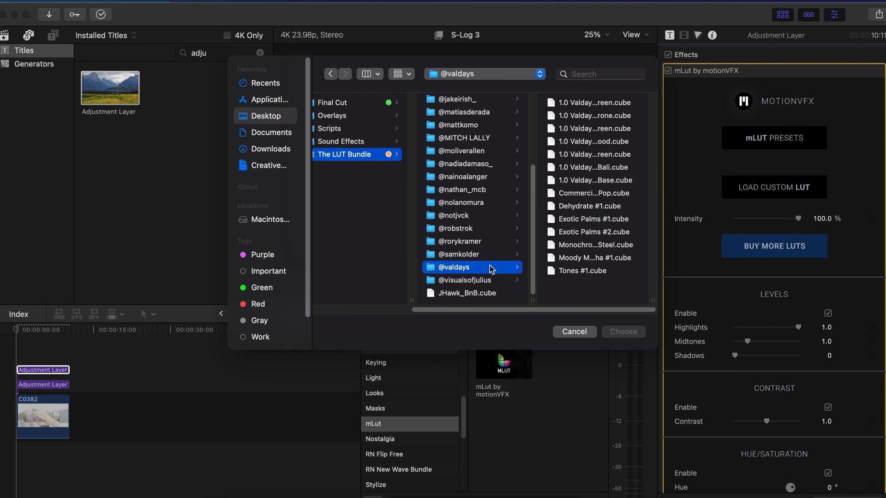
mouse_move(594, 233)
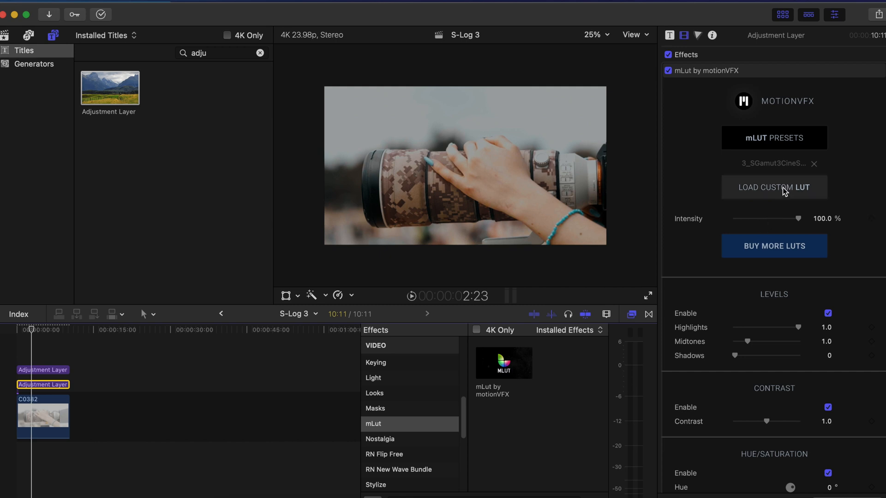
mouse_move(709, 138)
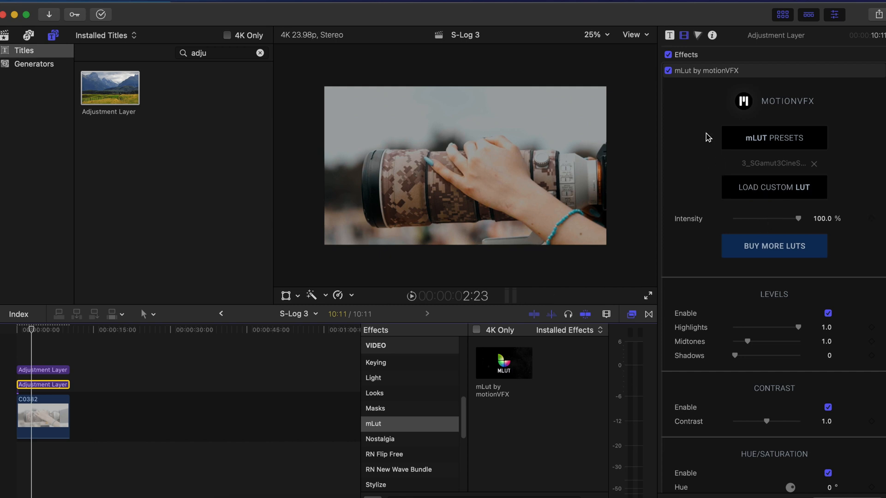
Step: Soften the lower layer's exposure to −19/−17/−5%, then view the upper layer's Exotic Palms #2 settings
click(697, 35)
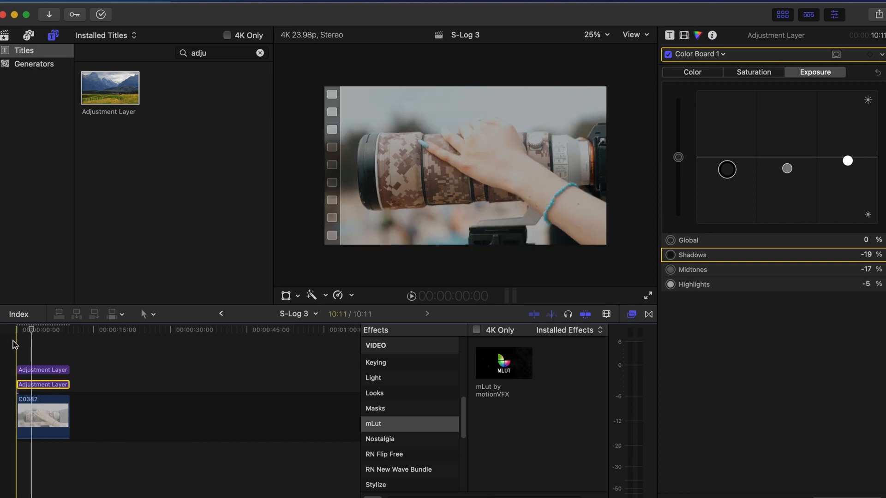
click(43, 370)
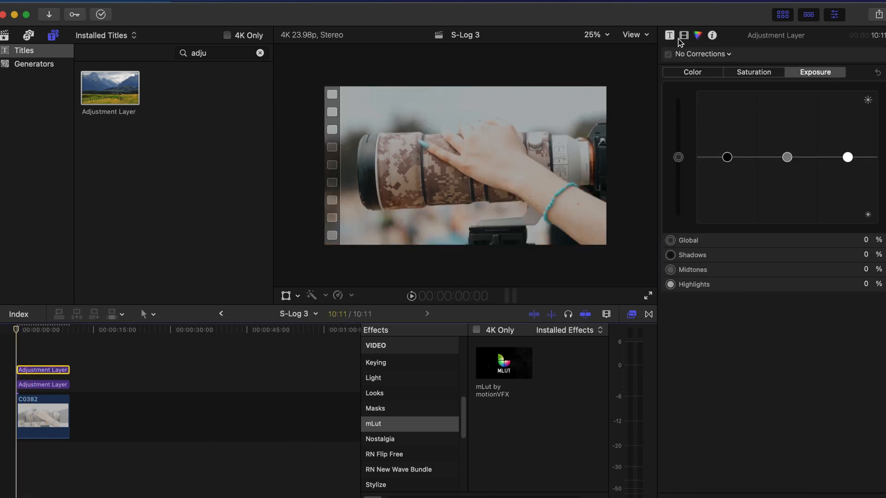
click(684, 35)
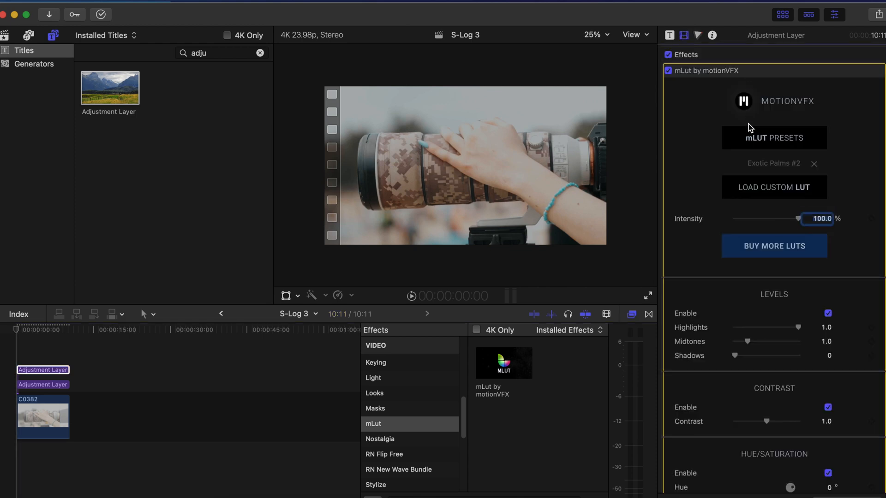
mouse_move(772, 171)
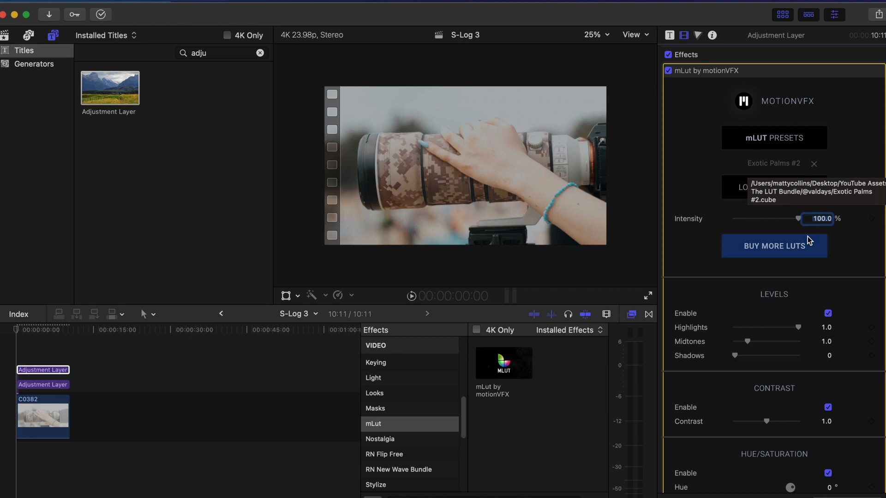
mouse_move(699, 27)
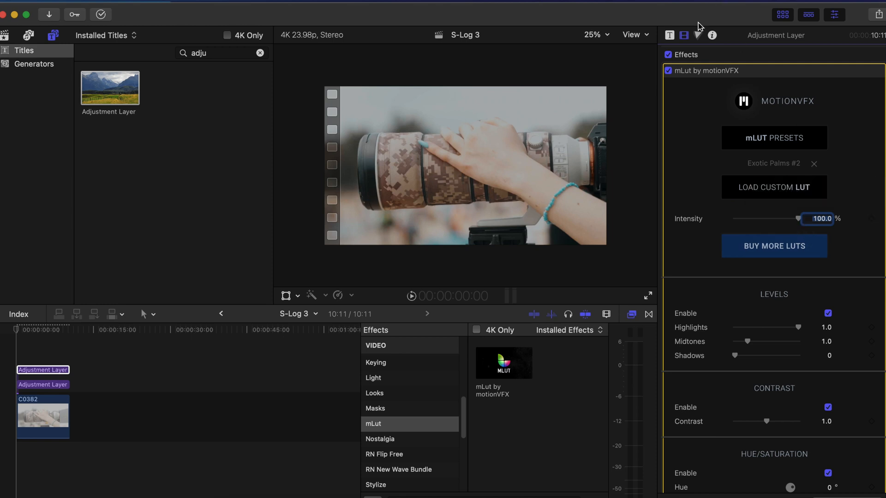
mouse_move(697, 36)
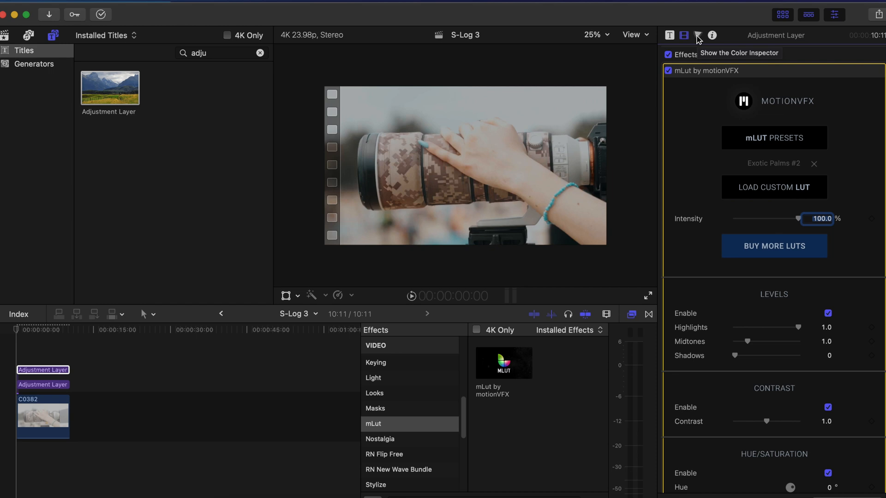
mouse_move(697, 35)
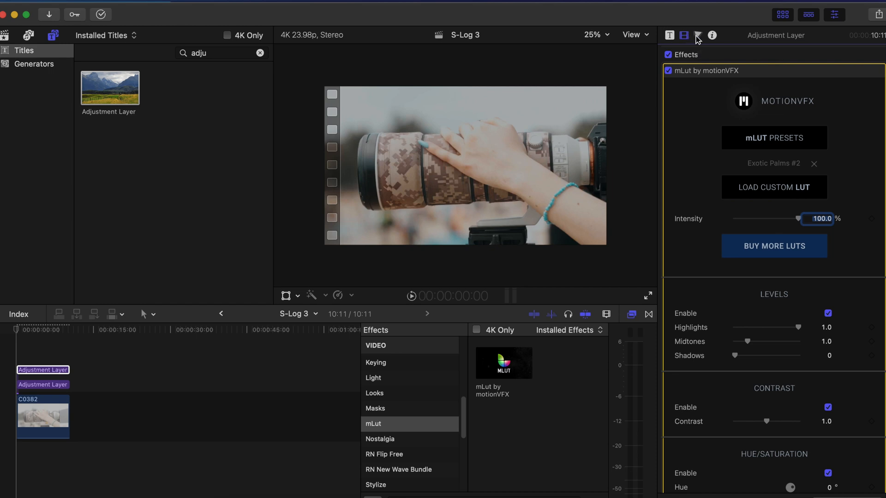
Step: Show the upper adjustment layer's color corrections and open the corrections list
click(698, 35)
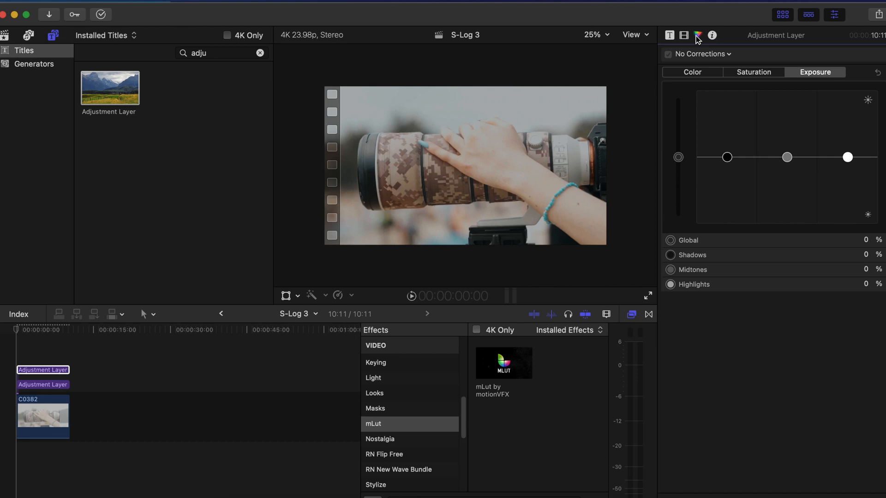
mouse_move(538, 192)
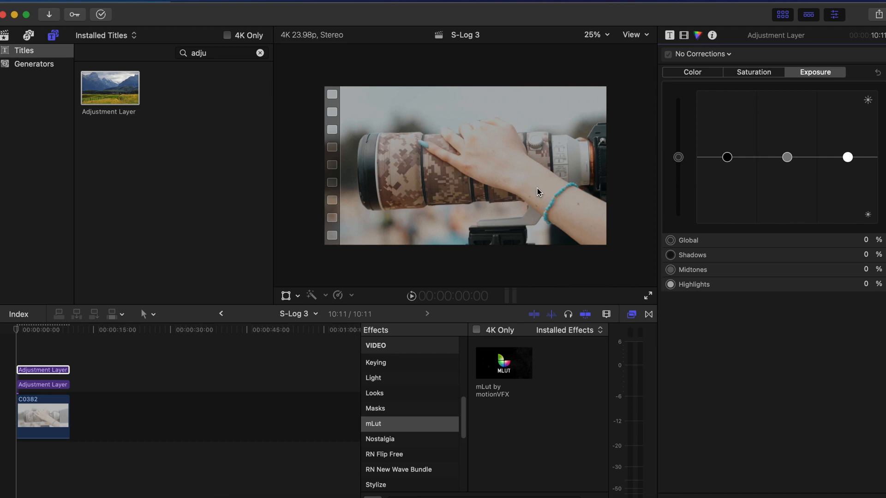
mouse_move(764, 73)
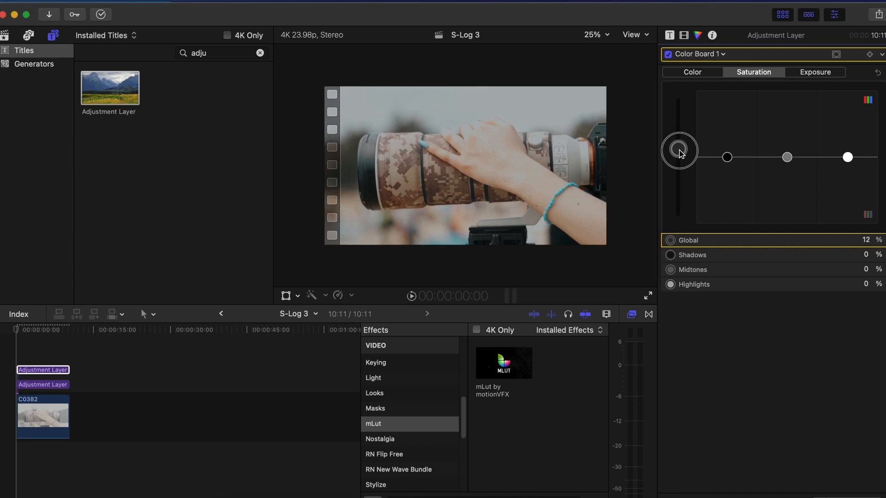
mouse_move(762, 91)
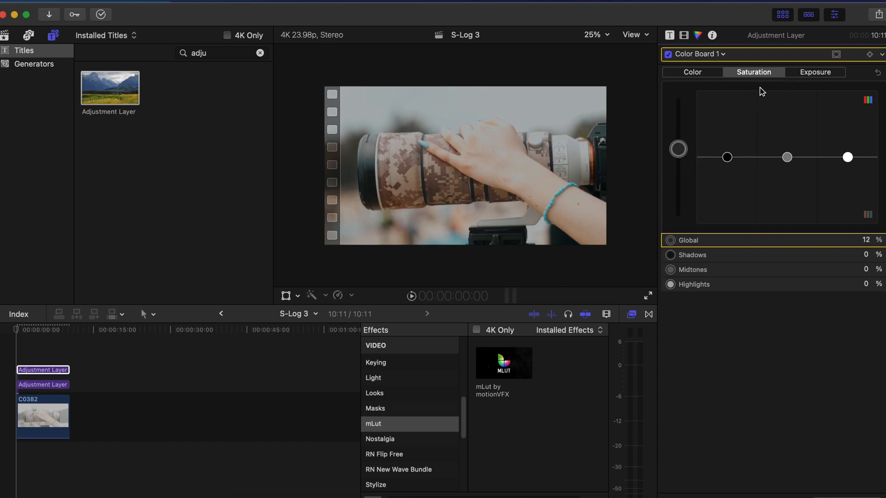
click(723, 54)
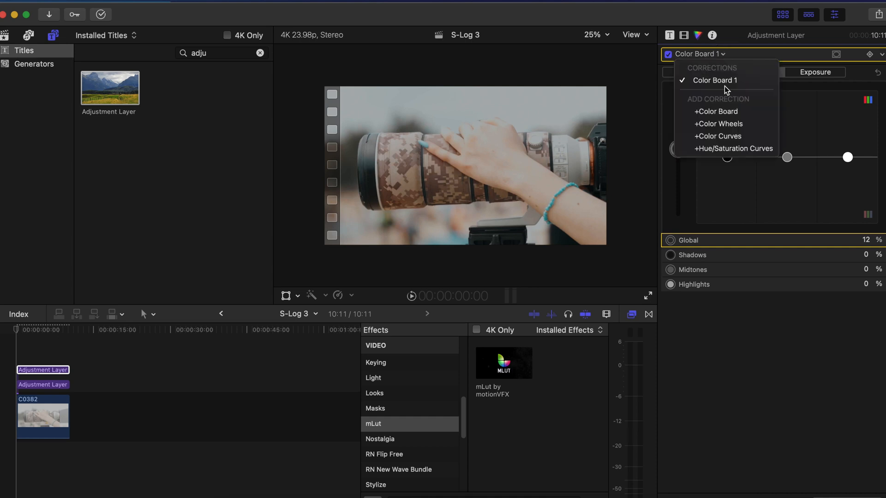
Step: Add a Color Wheels correction cooling temperature to 4800, then select the adjustment layers
click(719, 124)
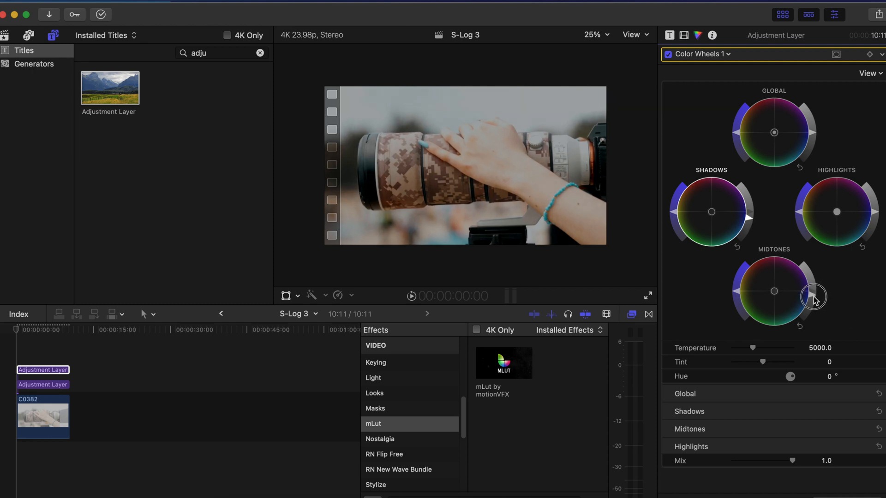
mouse_move(873, 216)
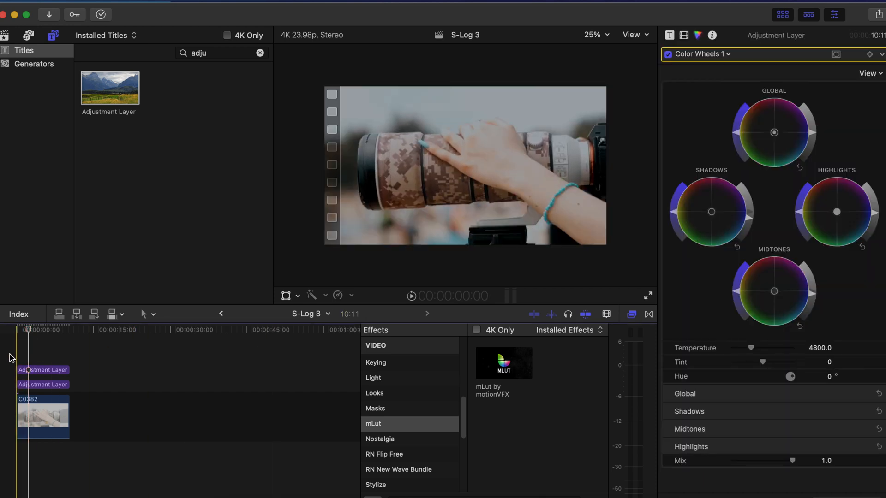
click(43, 370)
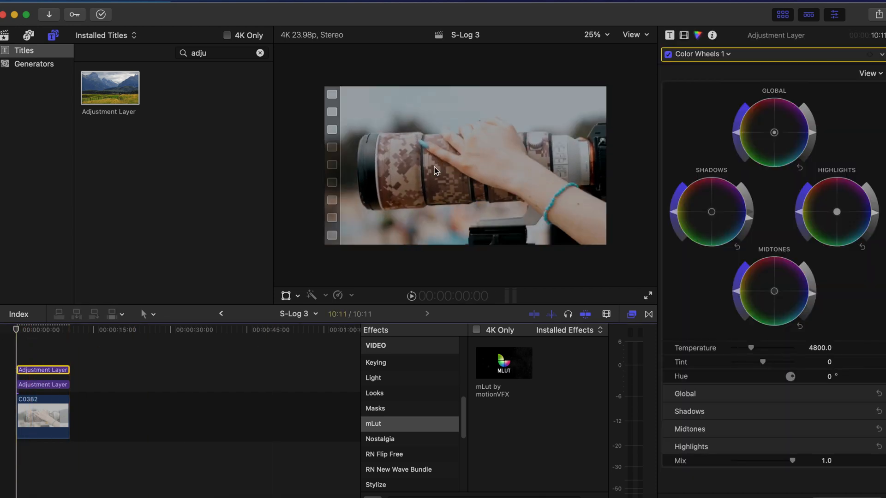
click(42, 385)
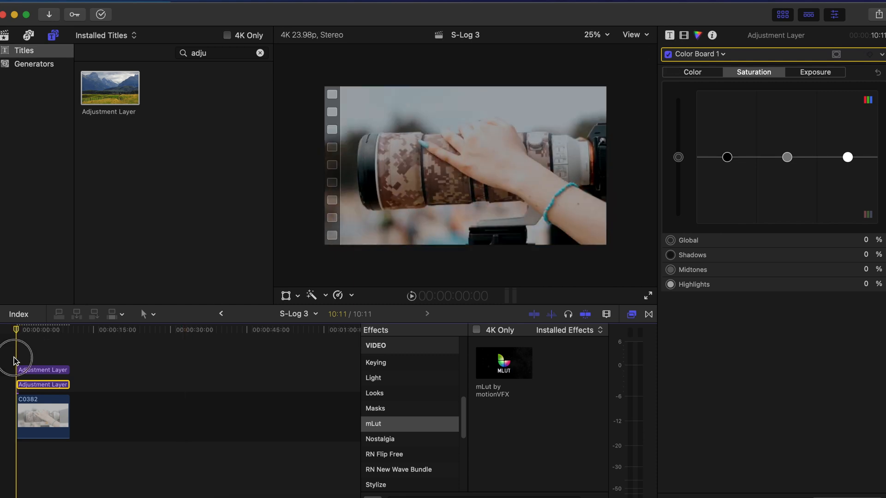
Step: Reselect the upper adjustment layer to show its Color Wheels at temperature 4800
click(700, 54)
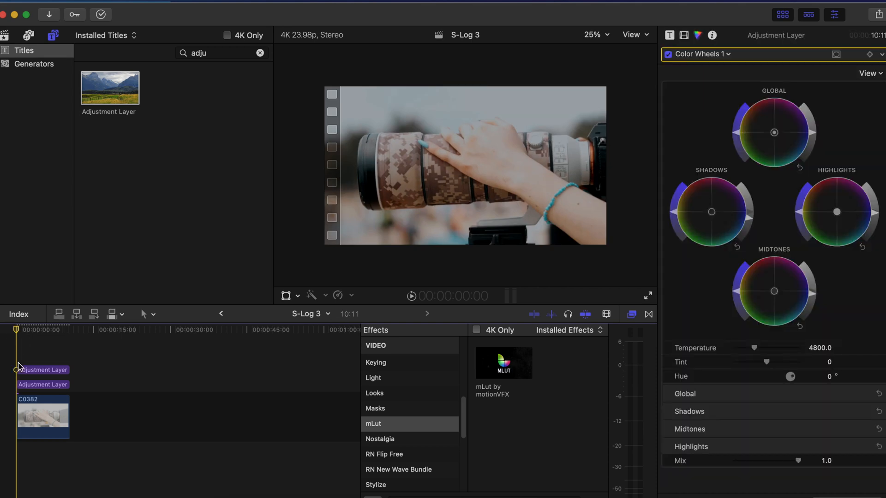
mouse_move(6, 355)
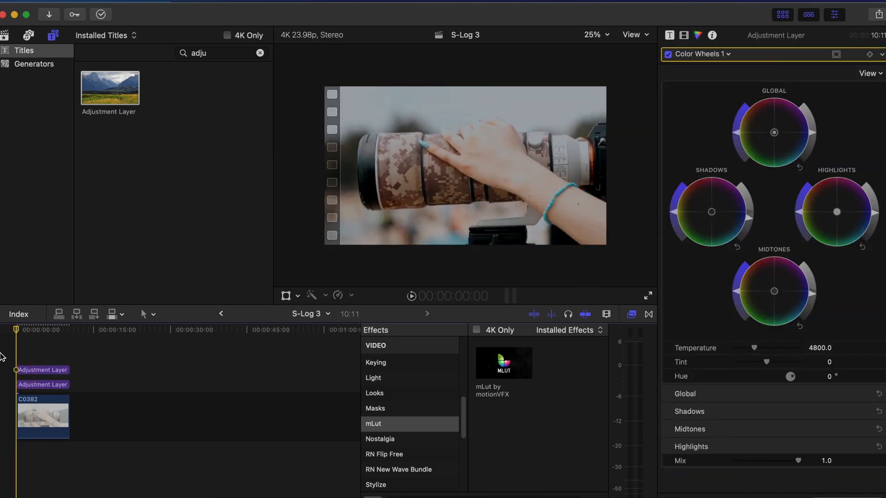